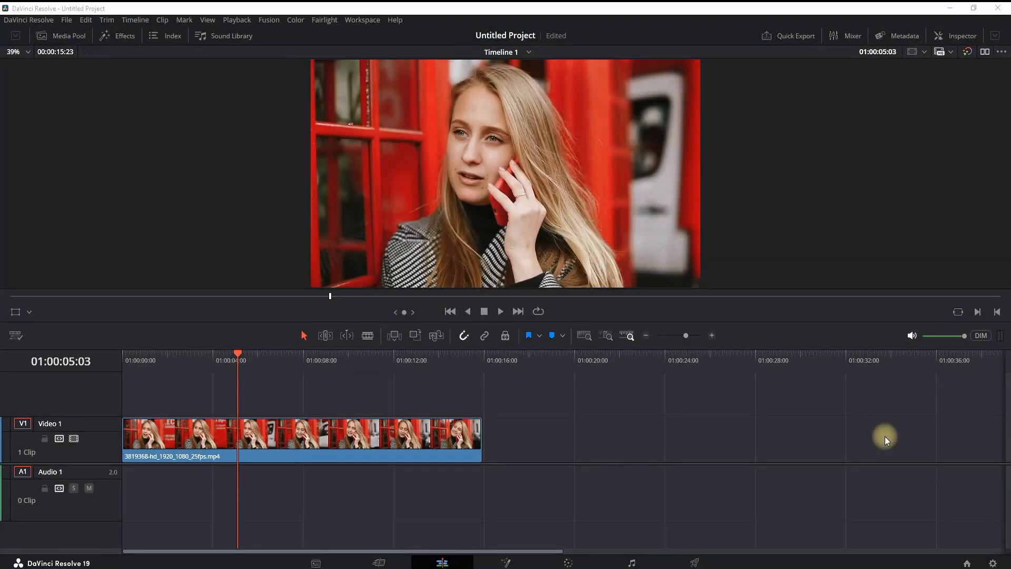
# Apply a Resolve FX blur from the Open FX filters to the selected timeline clip.
pyautogui.click(117, 35)
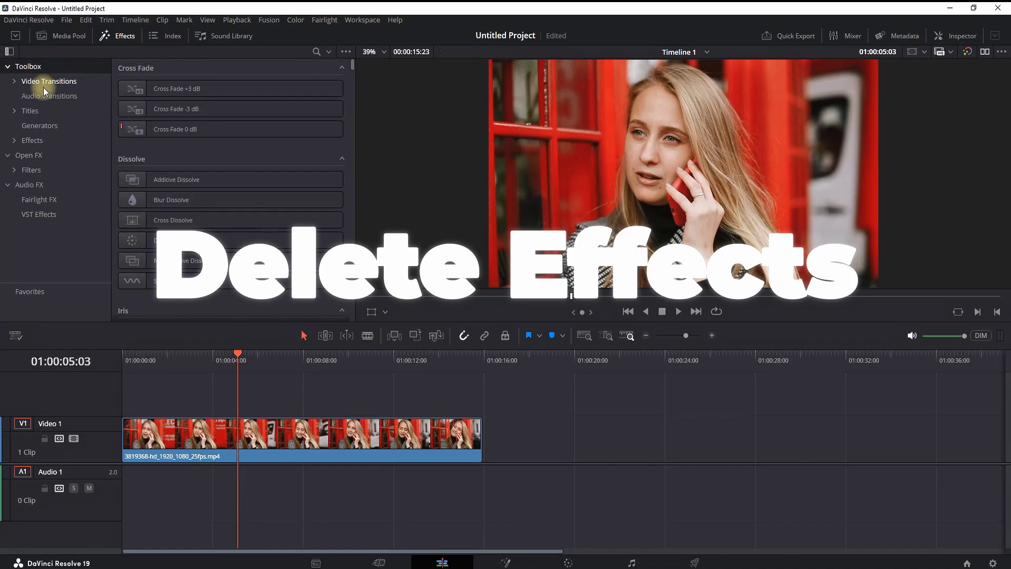
pyautogui.click(27, 155)
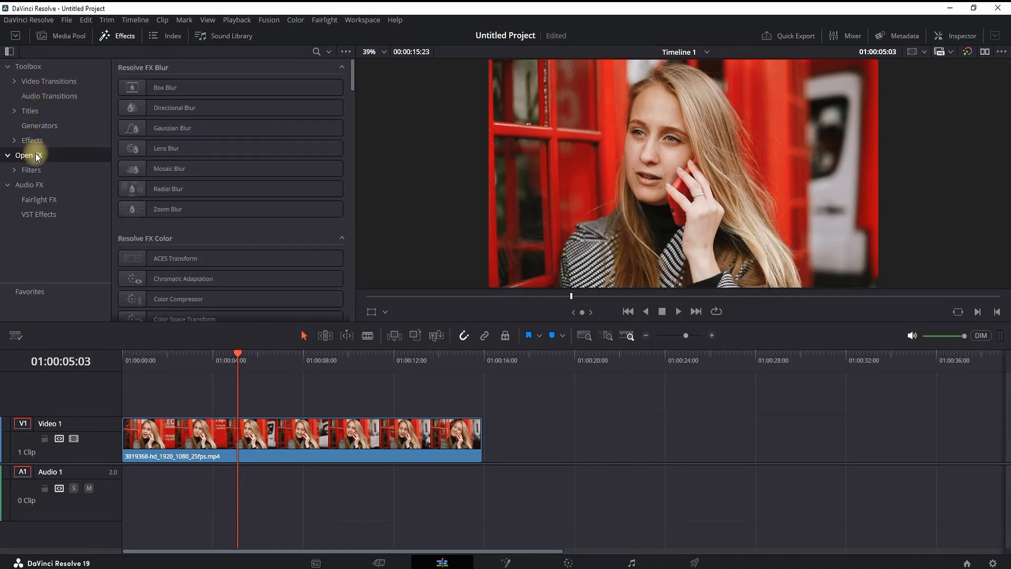
pyautogui.doubleClick(165, 87)
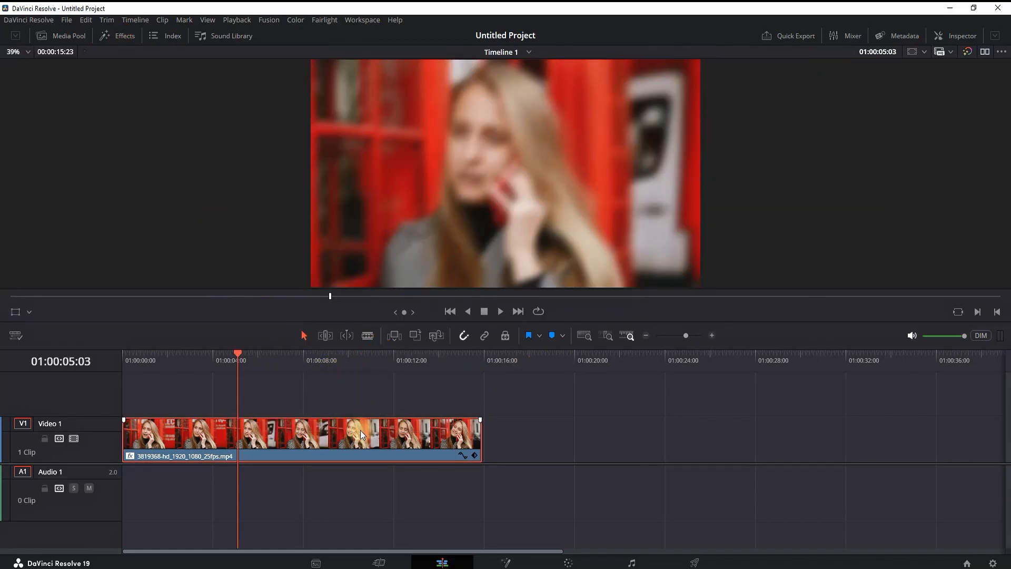
# Show the Inspector's Effects list with Box Blur, Directional Blur and Gaussian Blur.
pyautogui.click(961, 35)
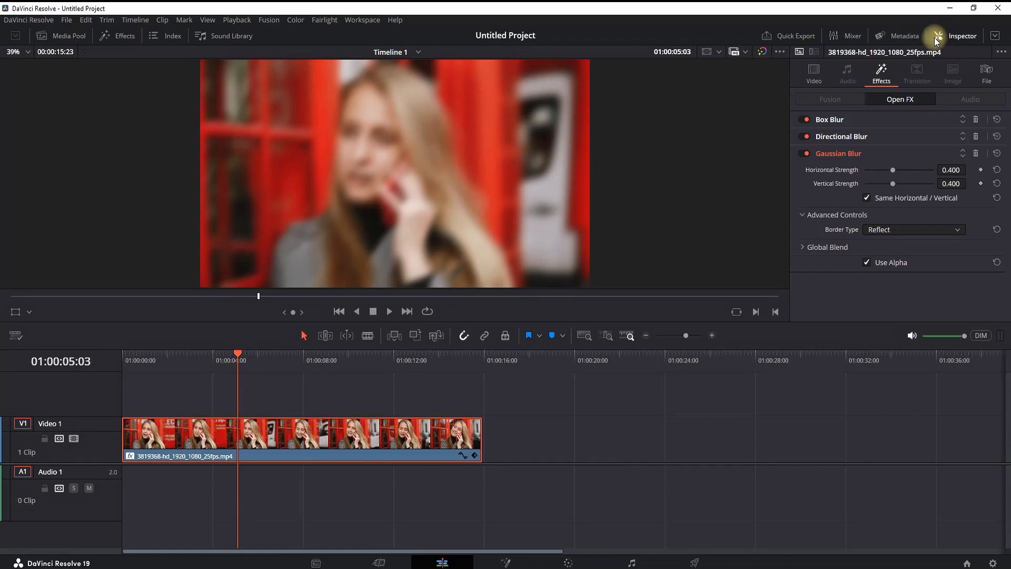
pyautogui.click(813, 73)
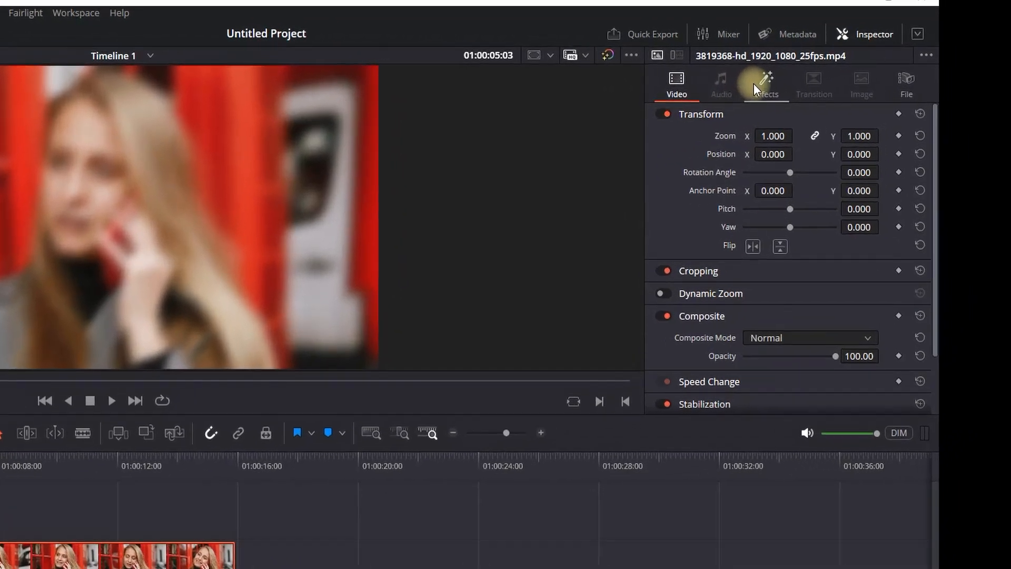
pyautogui.click(765, 84)
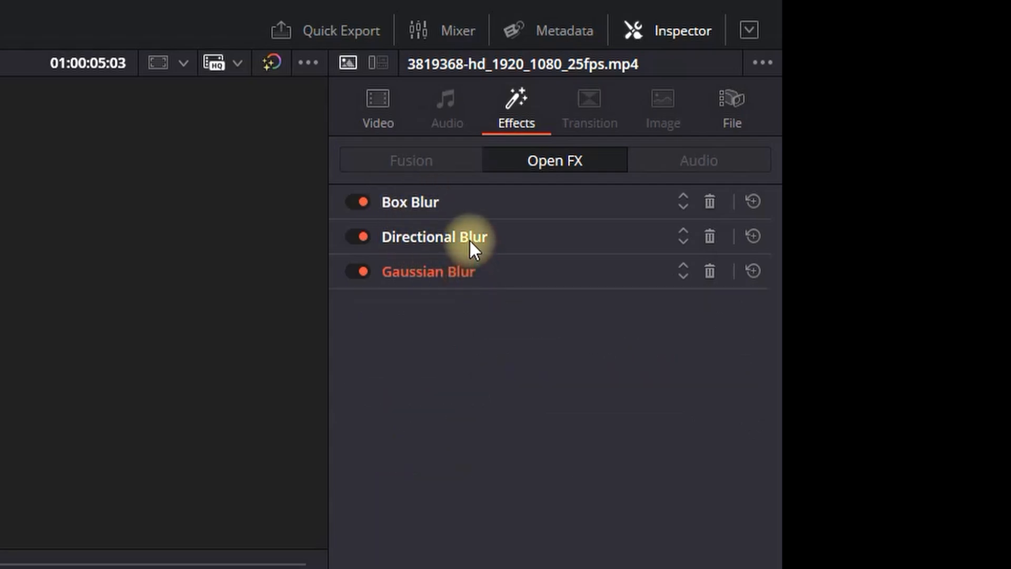
# Toggle Box Blur off and on, then delete the Box Blur and Directional Blur effects.
pyautogui.click(409, 202)
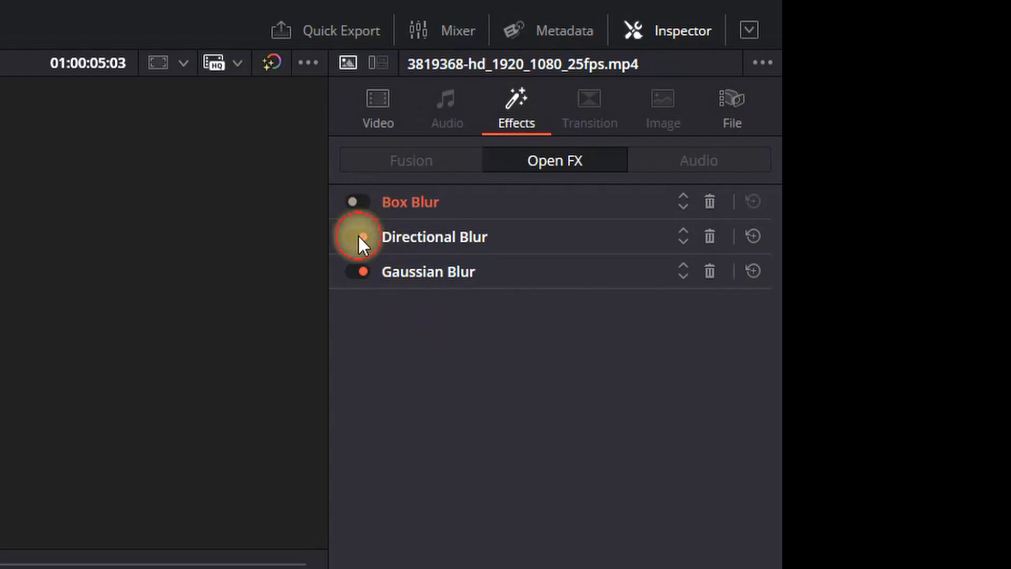
pyautogui.click(357, 237)
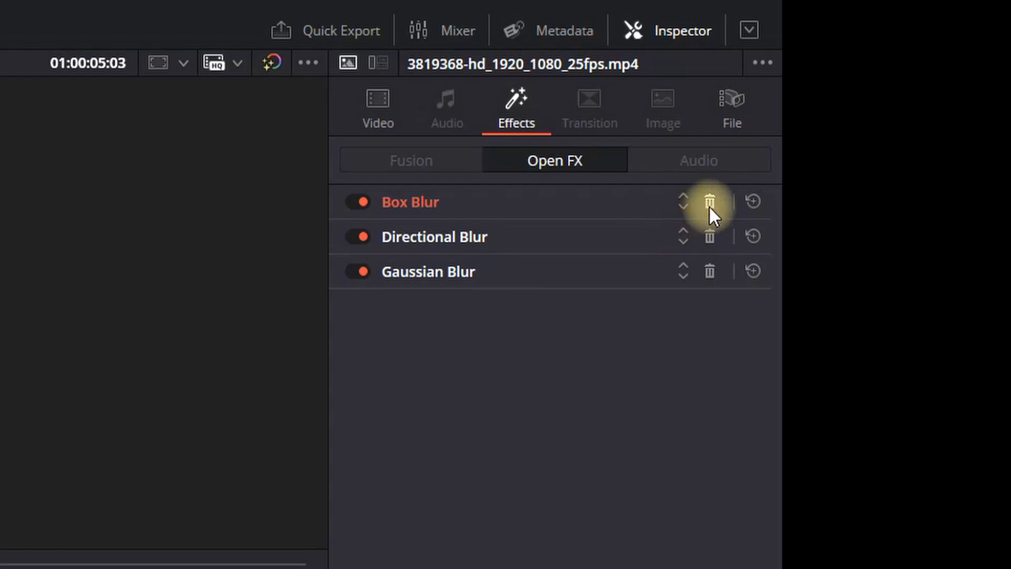
pyautogui.click(709, 201)
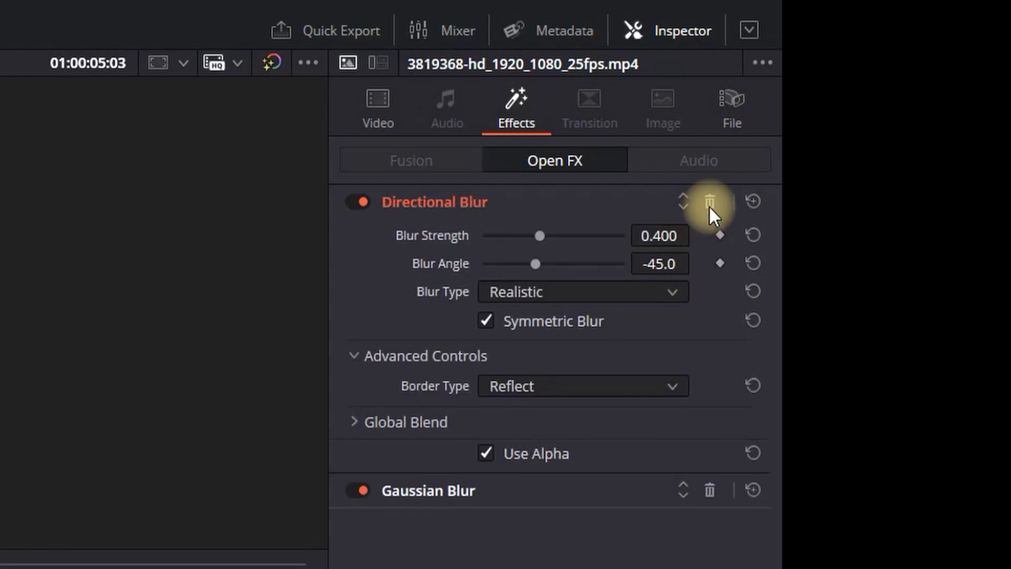
pyautogui.click(710, 201)
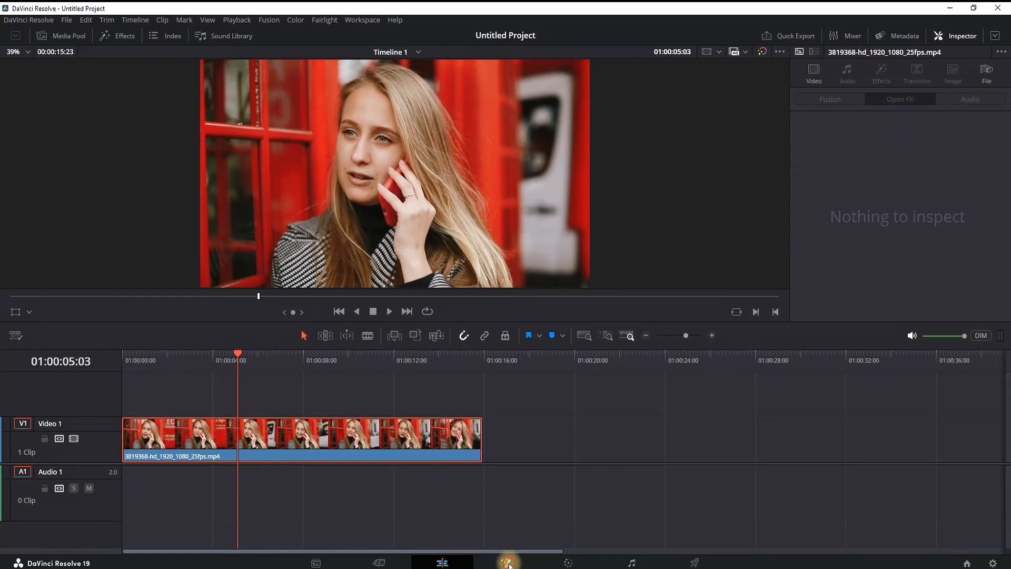
# On the Fusion page, expand Templates > Edit > Effects in the effects library.
pyautogui.click(504, 561)
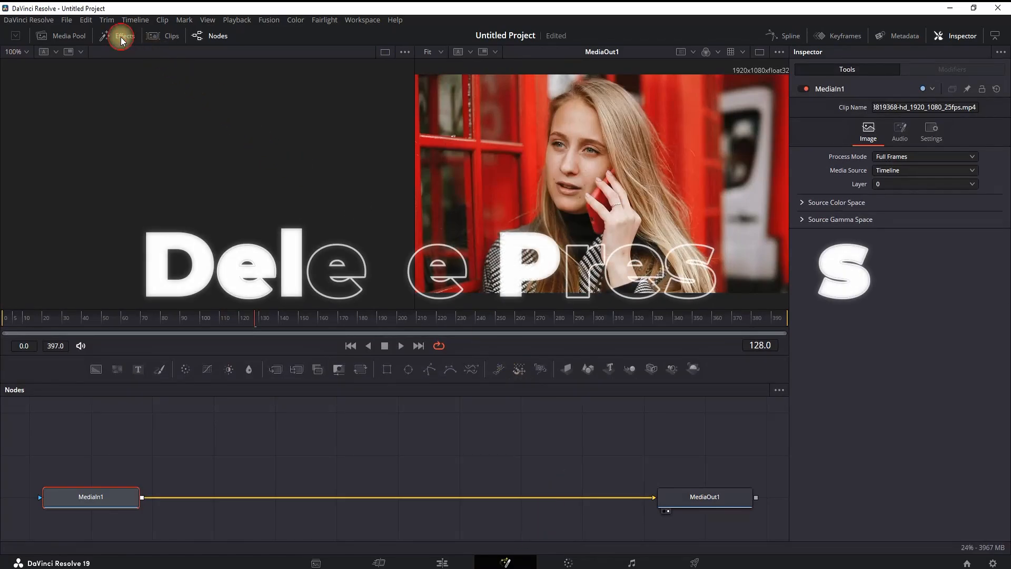
pyautogui.click(122, 36)
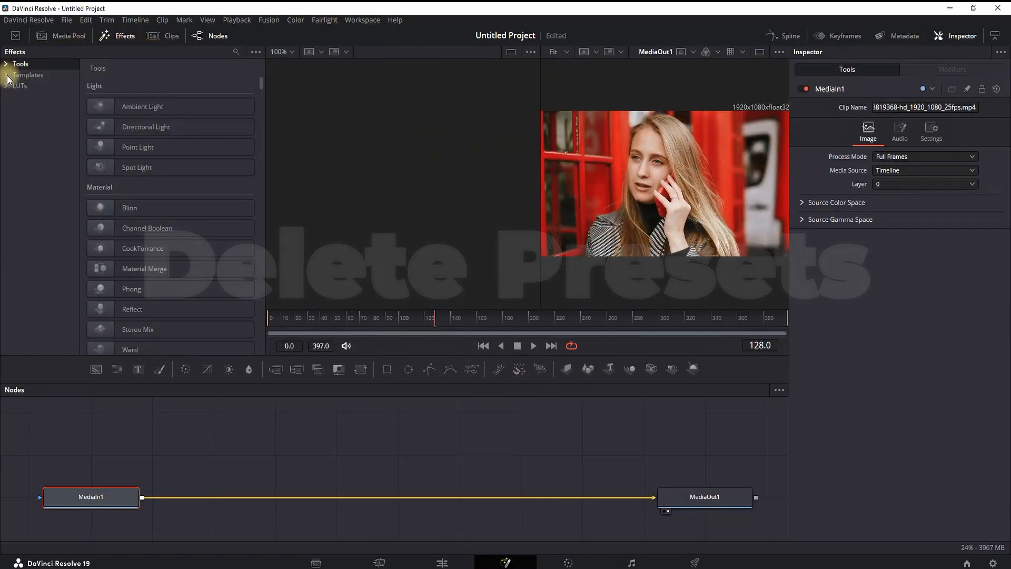
pyautogui.click(28, 75)
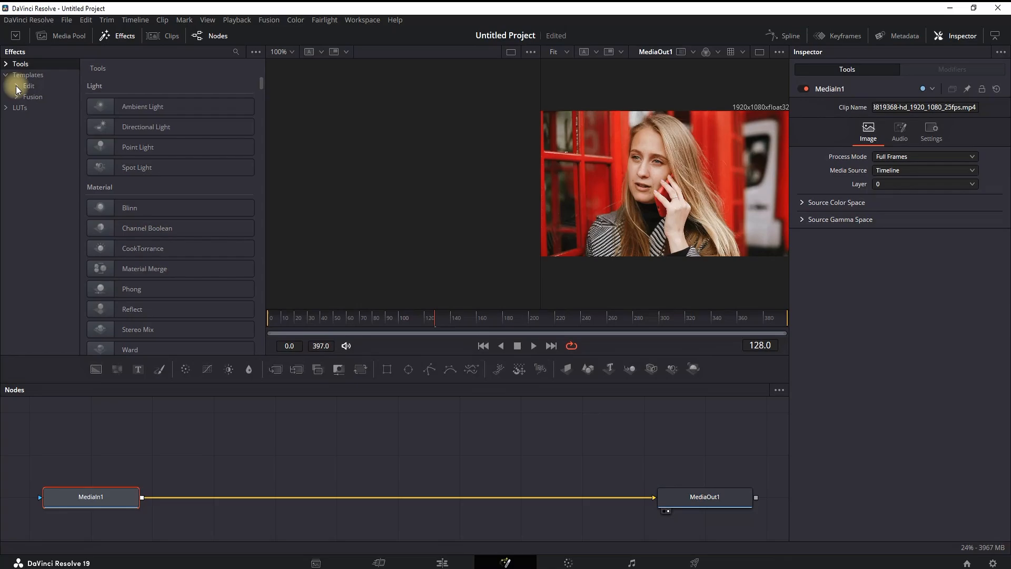
pyautogui.click(6, 85)
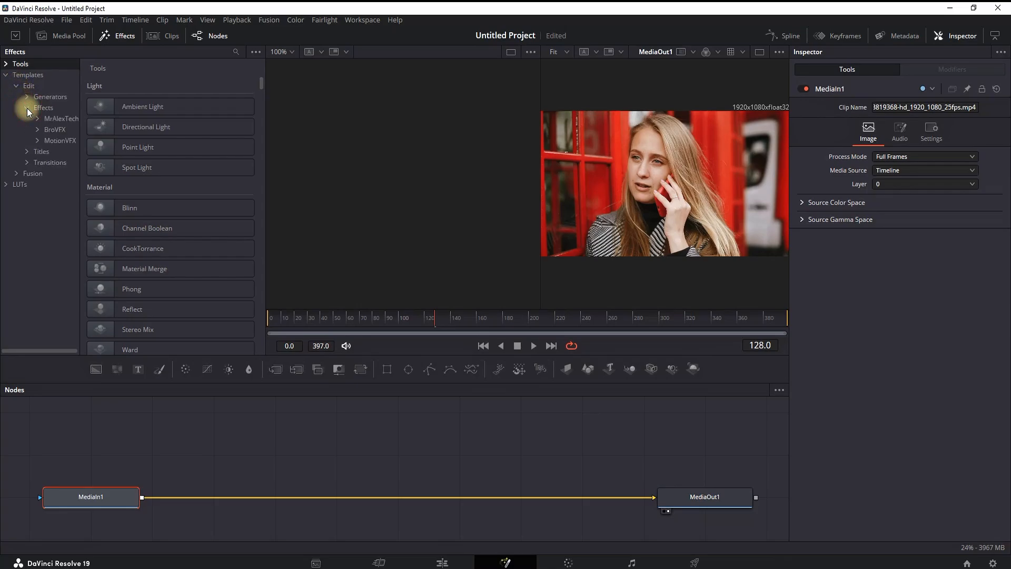
pyautogui.click(43, 107)
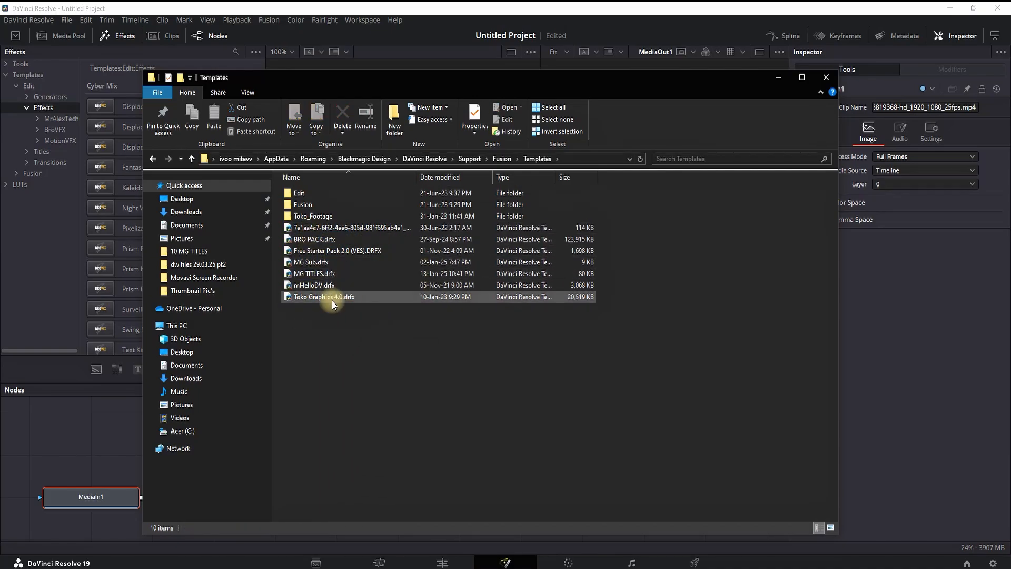
pyautogui.click(335, 285)
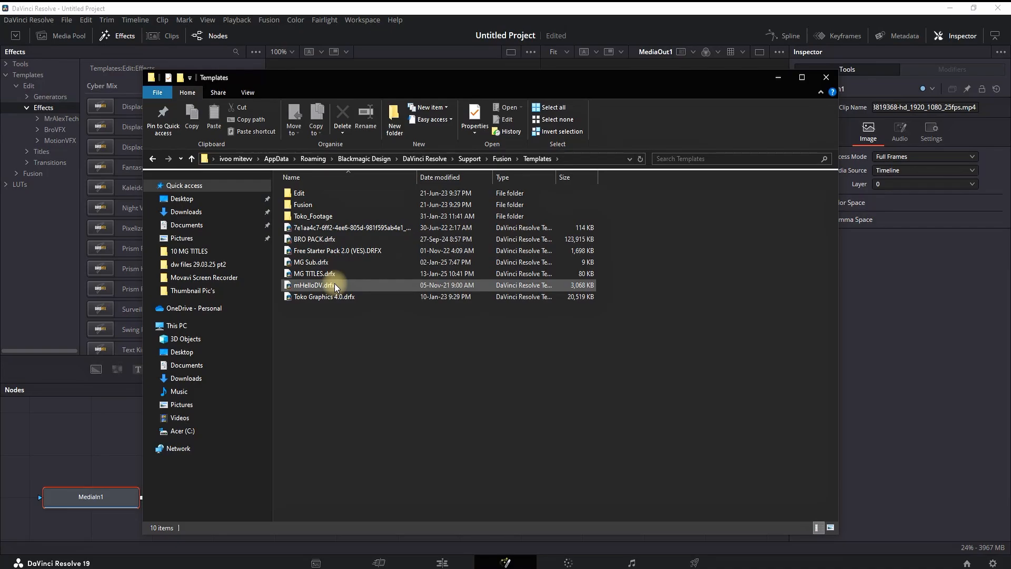
pyautogui.rightClick(313, 285)
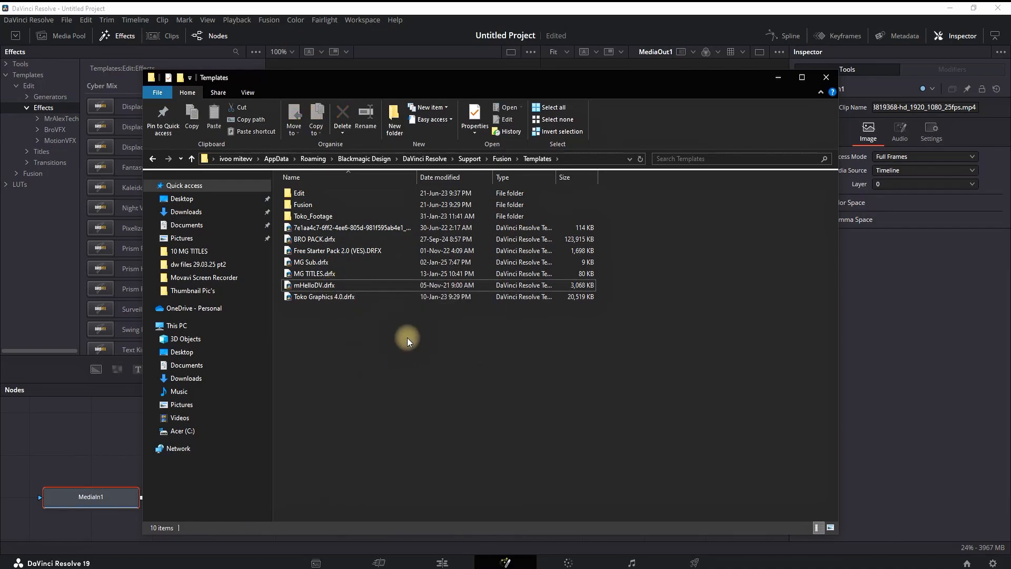
pyautogui.moveTo(352, 285)
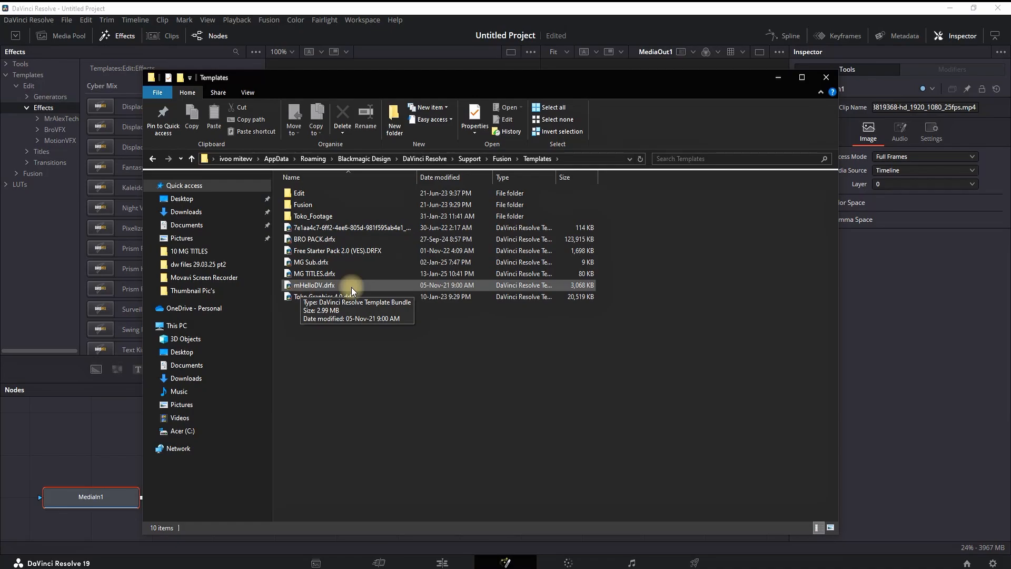
pyautogui.moveTo(516, 364)
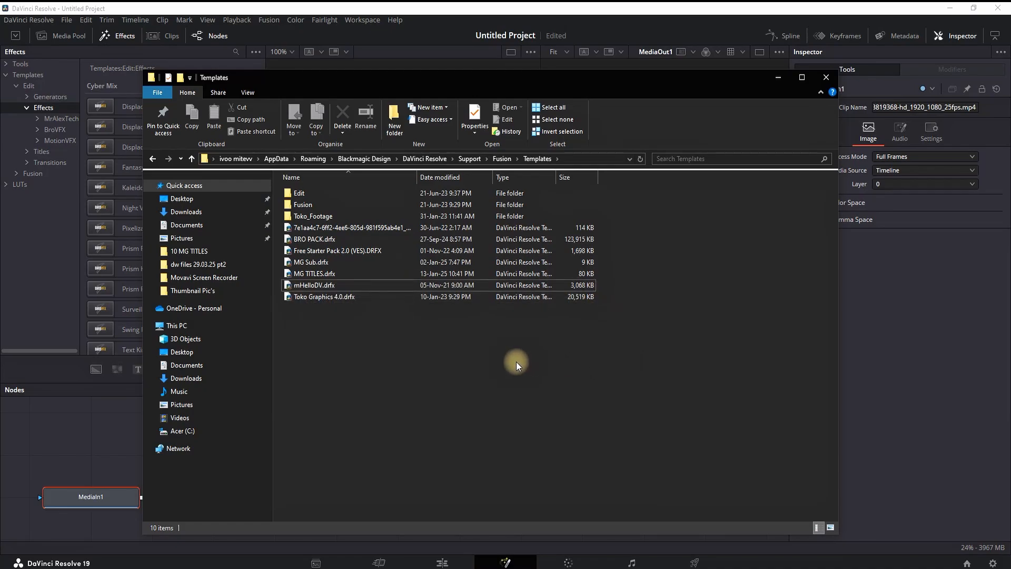
pyautogui.click(824, 76)
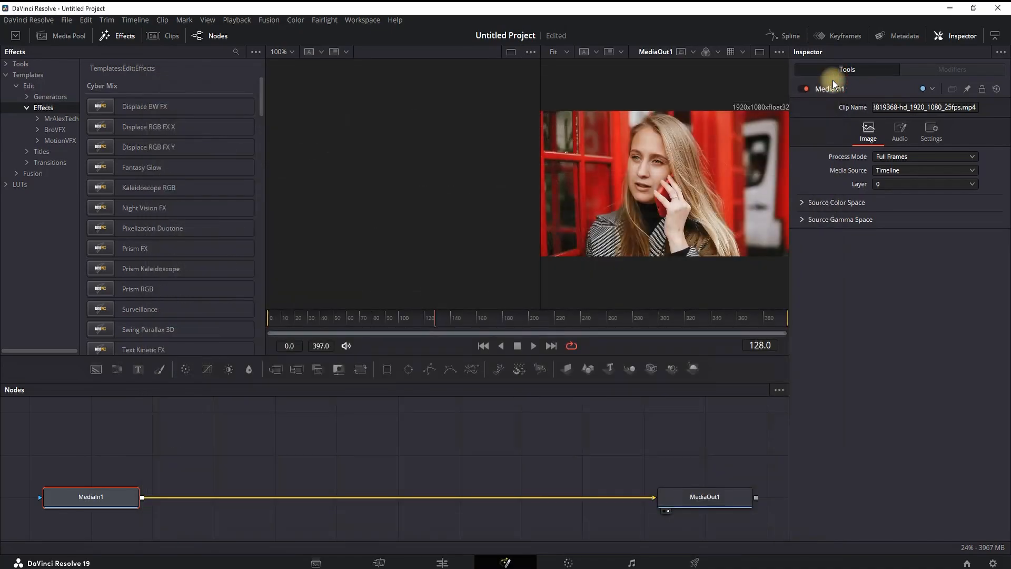